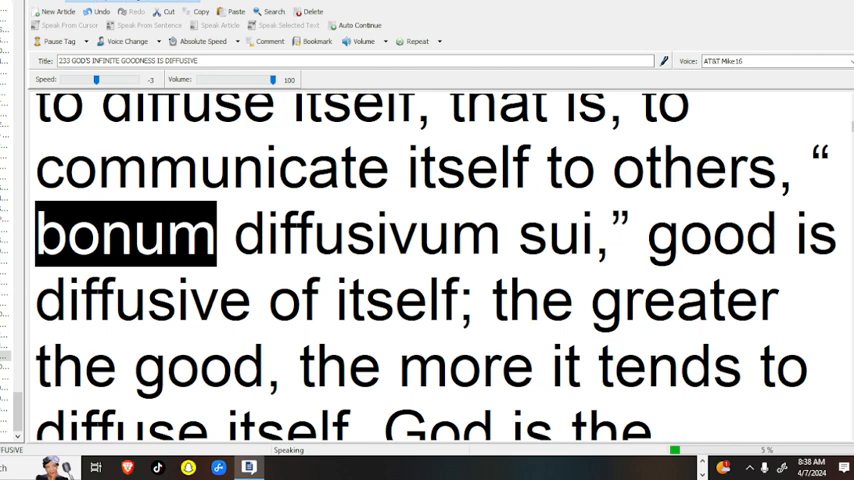
# Step: Continue reading aloud from 'bonum diffusivum sui' through the Blessed Trinity passage, following the highlighted text
pyautogui.click(587, 234)
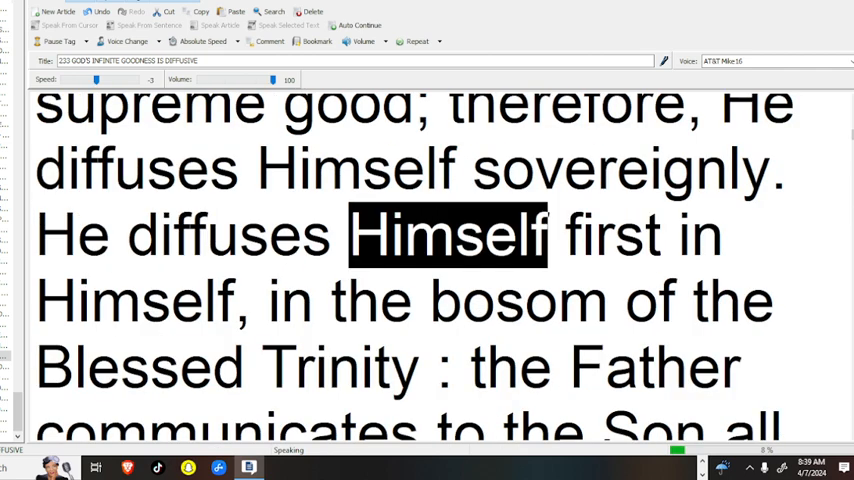
pyautogui.scroll(-3)
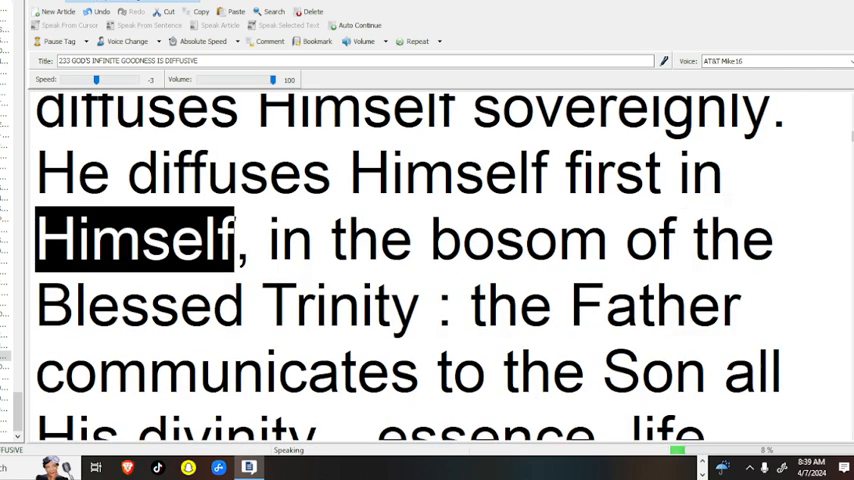